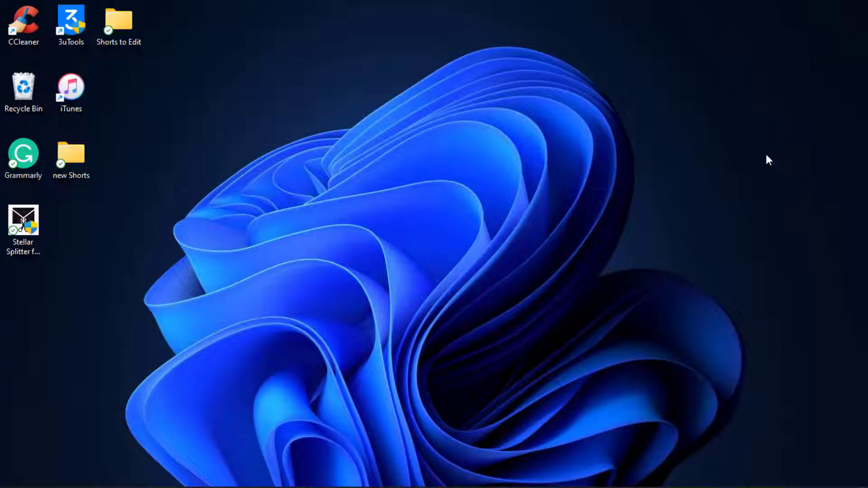
mouse_move(761, 156)
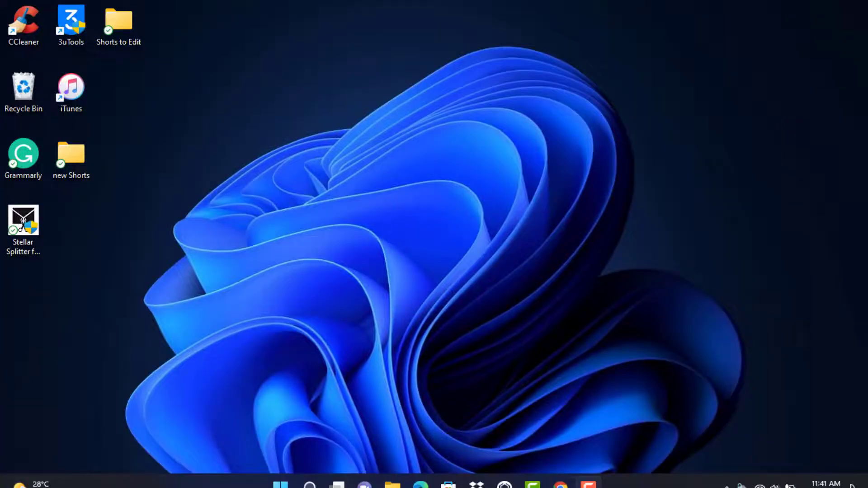
mouse_move(449, 485)
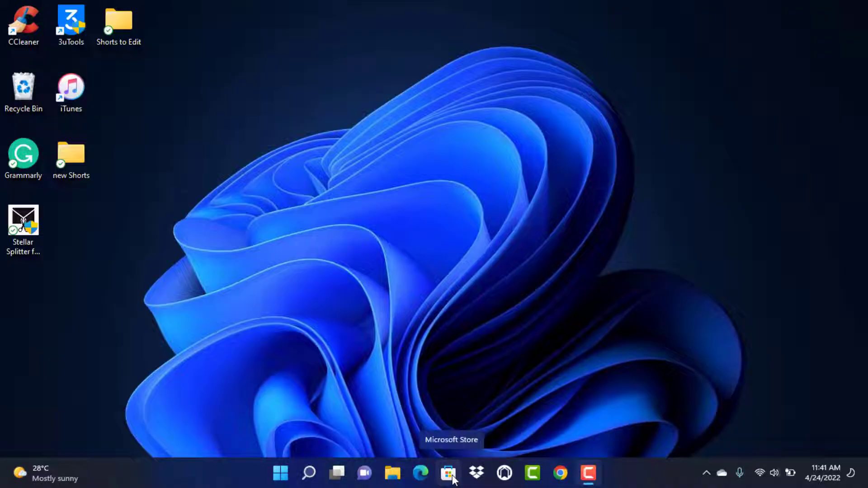
Launch Microsoft Store from the Start menu's pinned apps, landing on its Home page
click(278, 472)
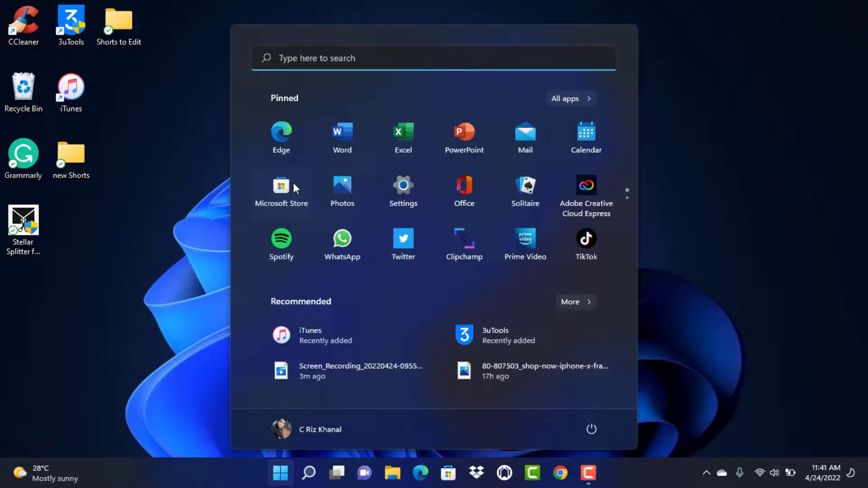
click(281, 186)
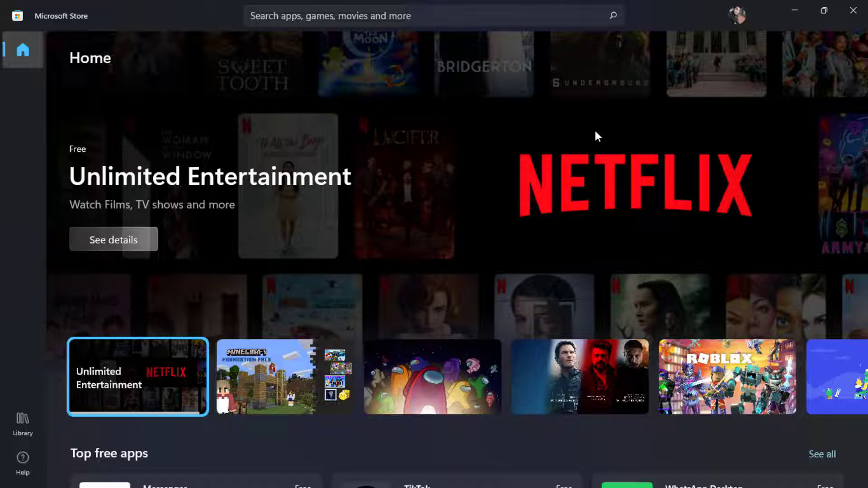
mouse_move(743, 23)
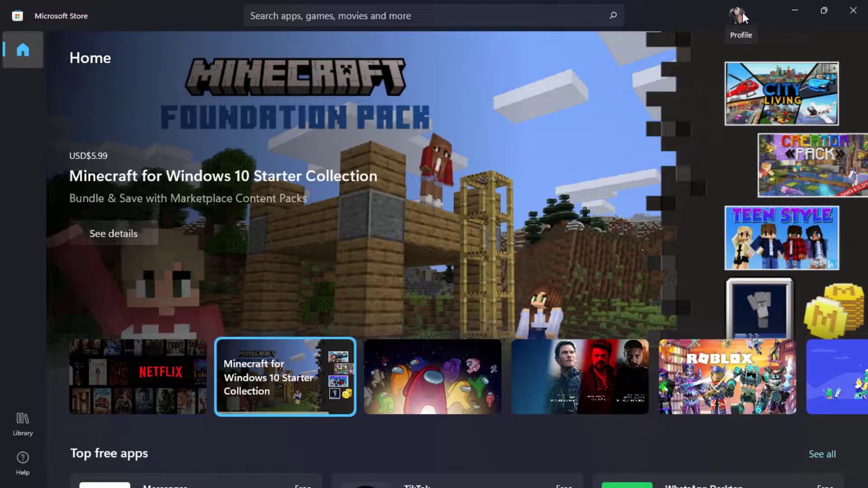
mouse_move(727, 32)
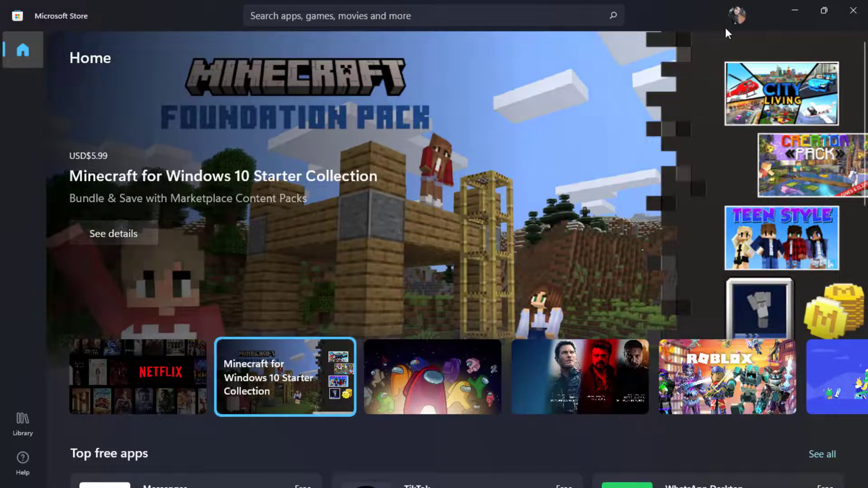
scroll(down, 3)
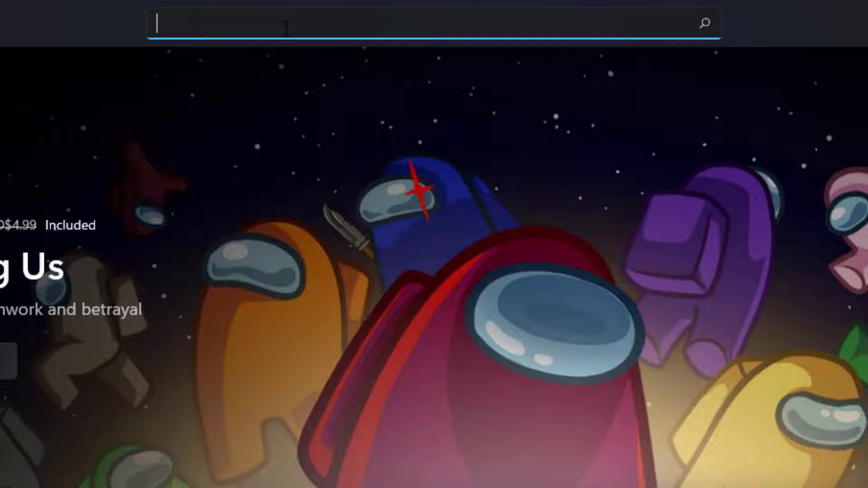
Search the Store for 'wattpad' so the Wattpad: Free Books and Stories suggestion appears
text(wattpad)
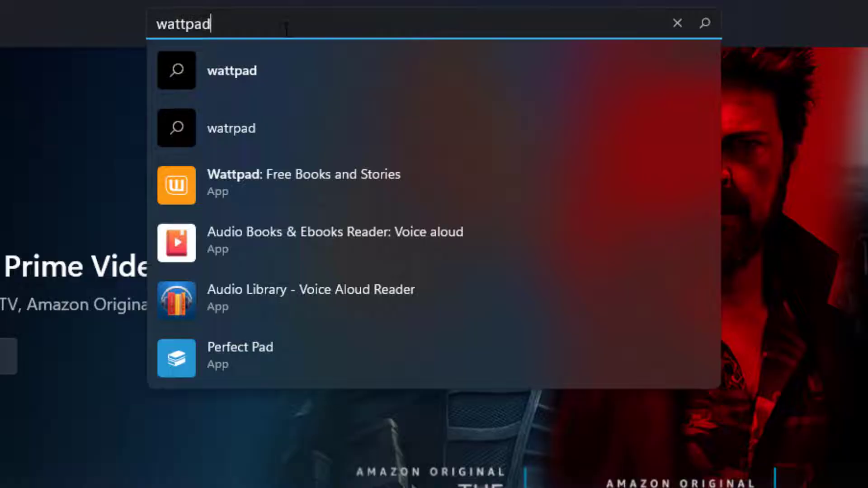
mouse_move(266, 200)
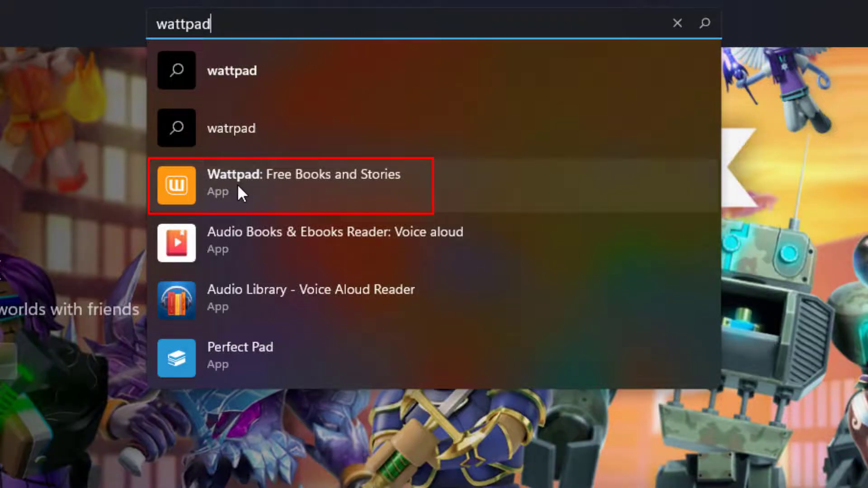
mouse_move(414, 193)
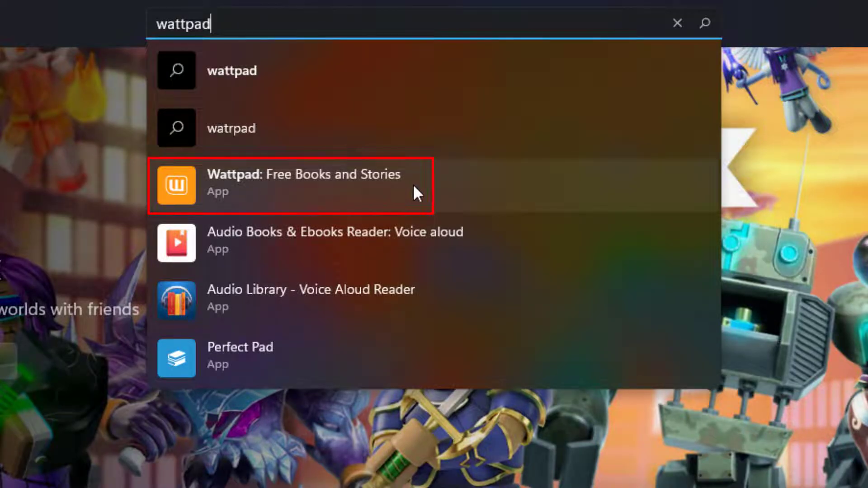
Install Wattpad: Free Books and Stories from its product page and look through the page
click(304, 184)
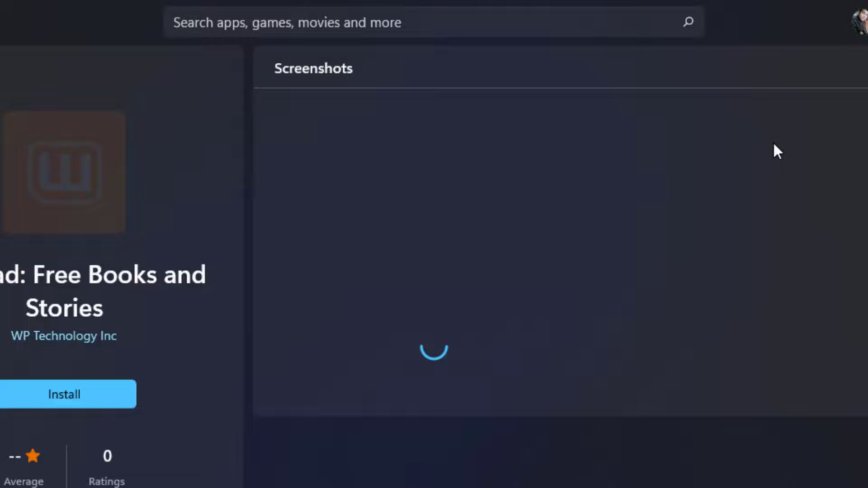
scroll(down, 3)
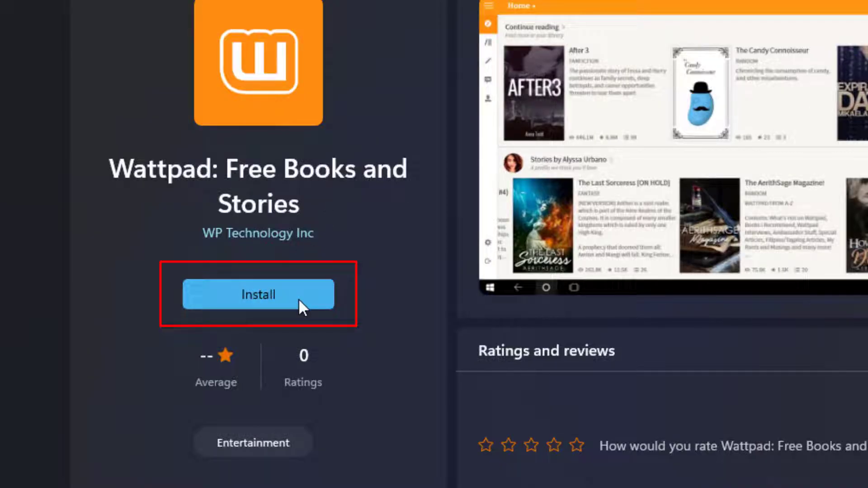
click(258, 295)
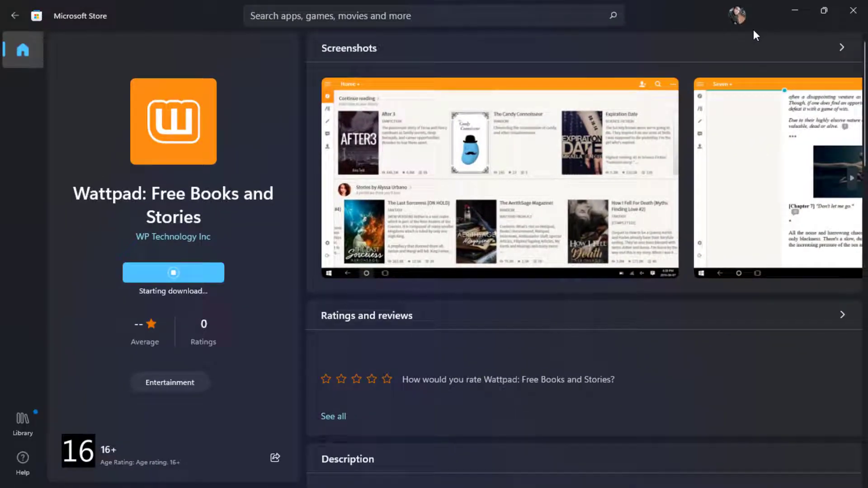
mouse_move(738, 14)
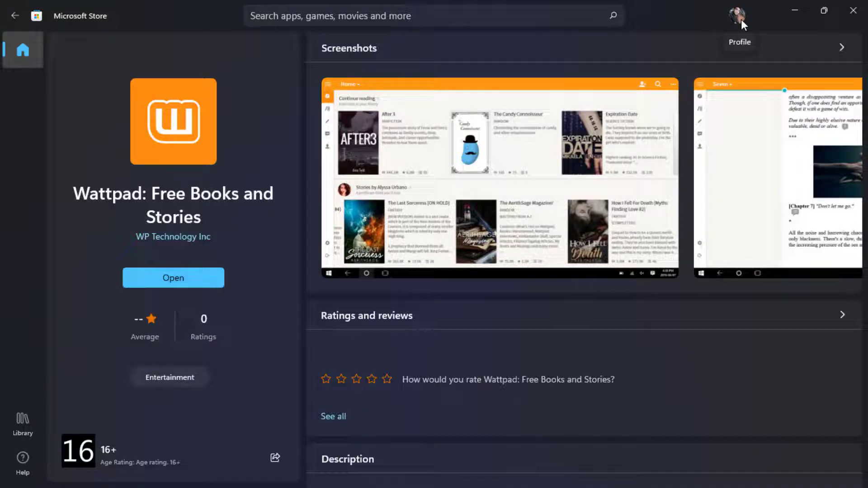
scroll(down, 3)
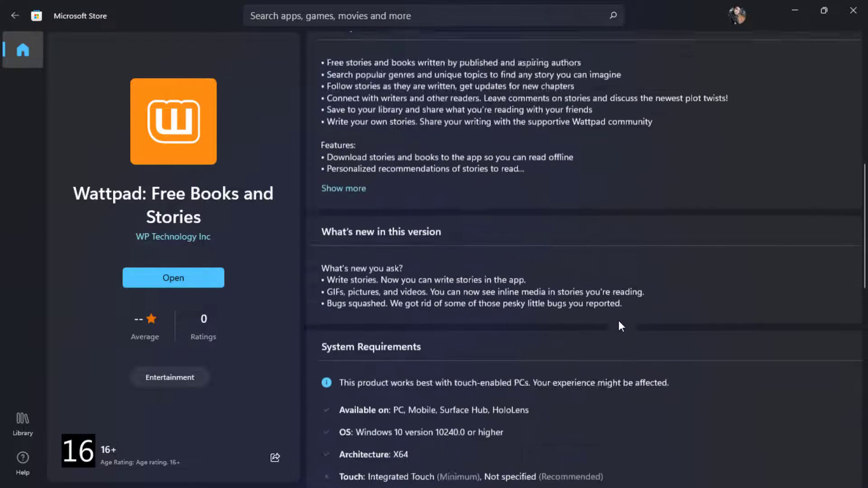
scroll(down, 3)
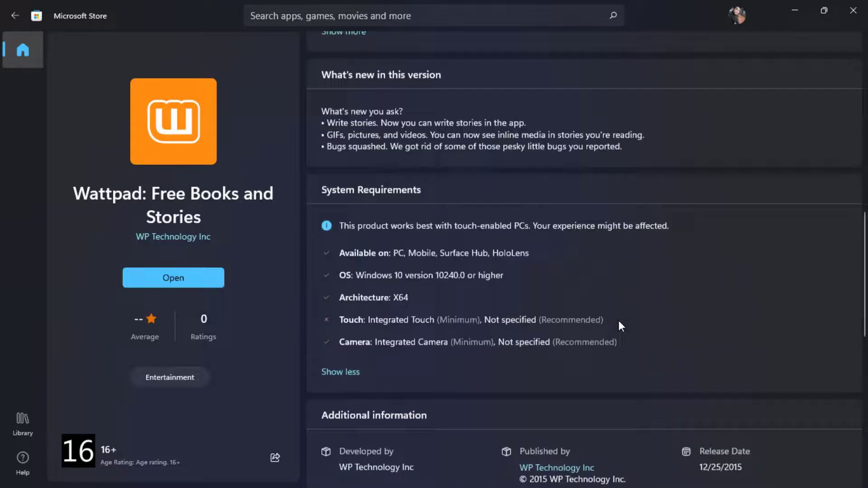
scroll(up, 3)
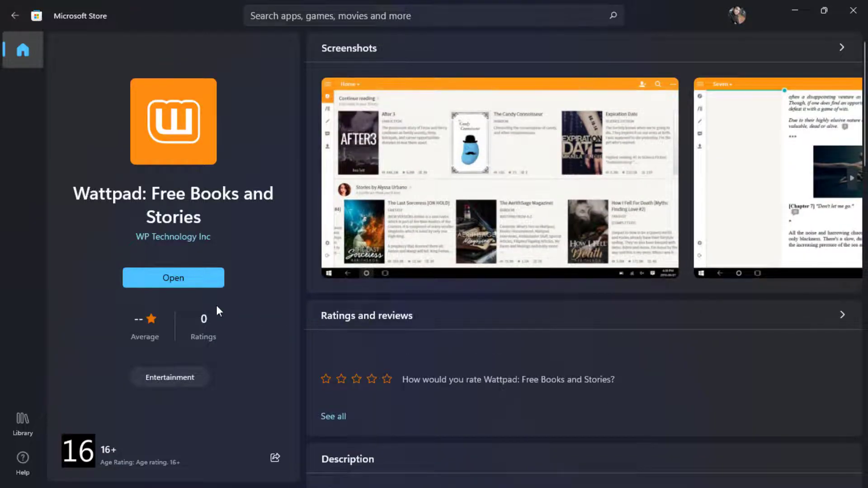
Launch Wattpad full-screen and bring up its sign-up form, then the log-in form
click(174, 279)
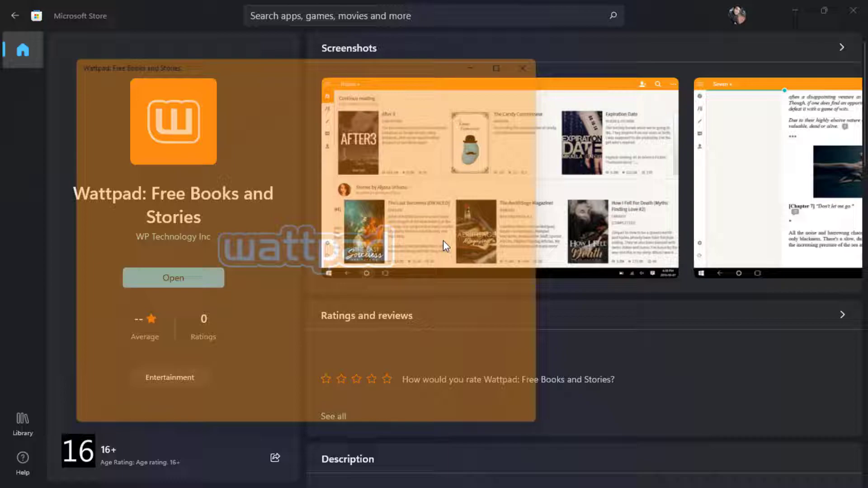
click(173, 278)
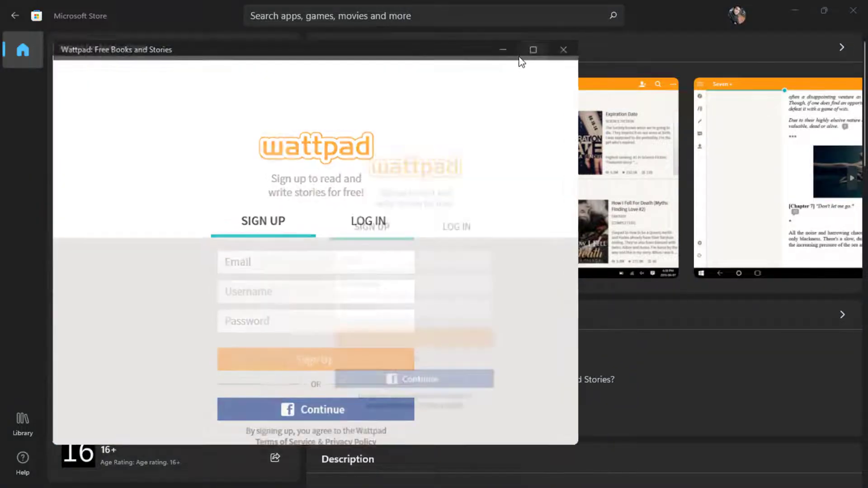
click(532, 49)
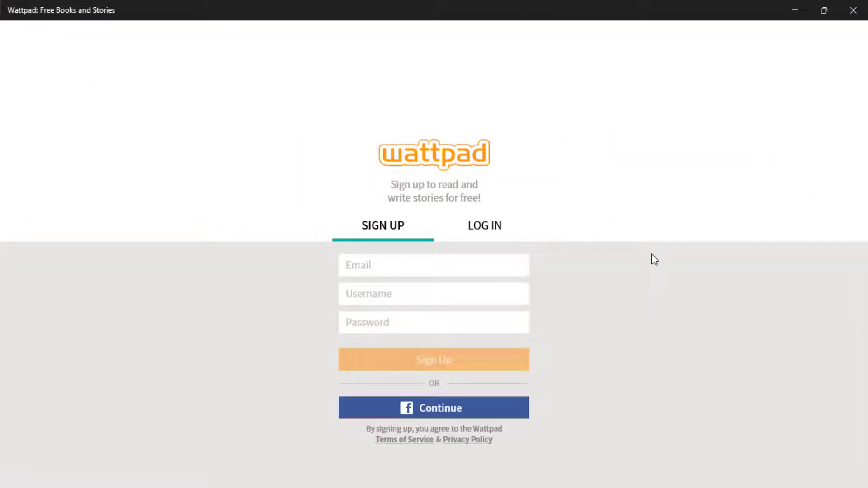
mouse_move(393, 234)
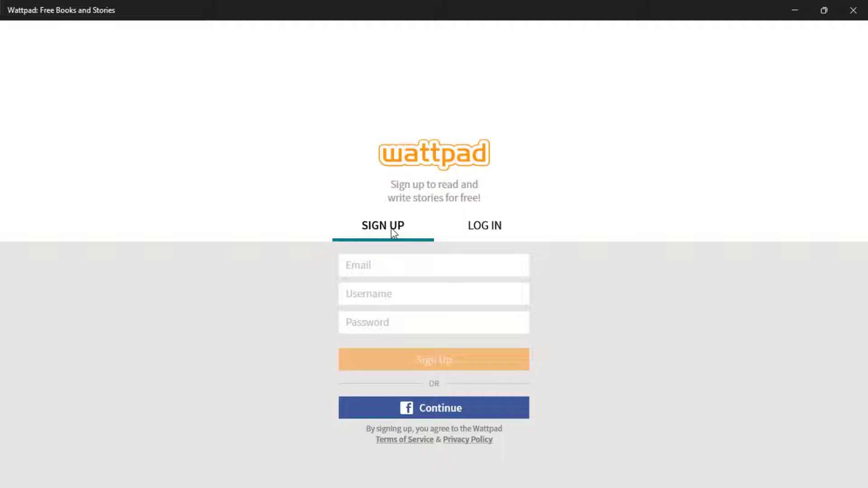
click(434, 266)
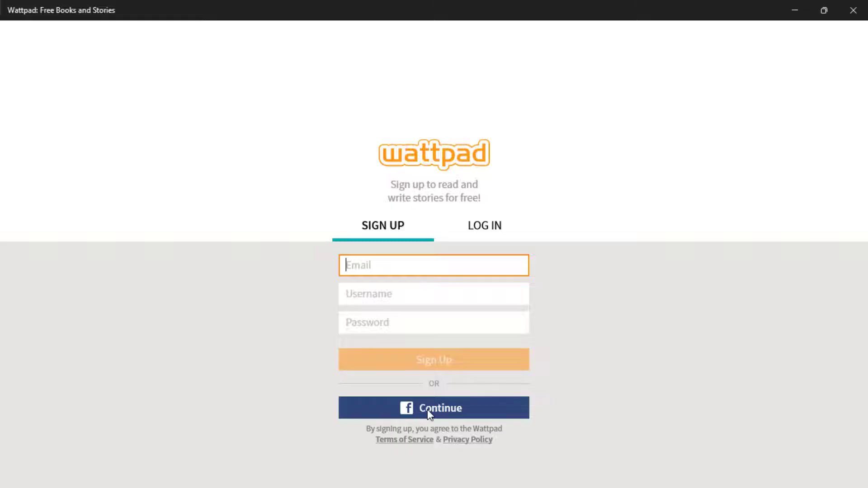
mouse_move(403, 172)
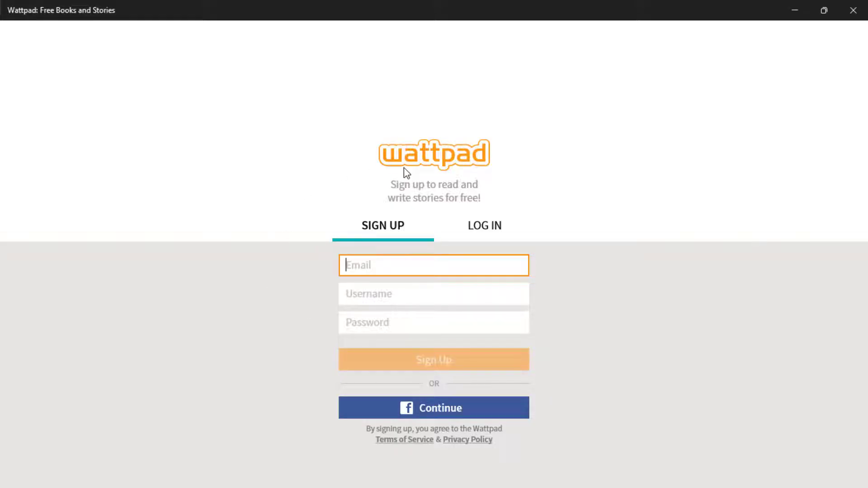
click(483, 225)
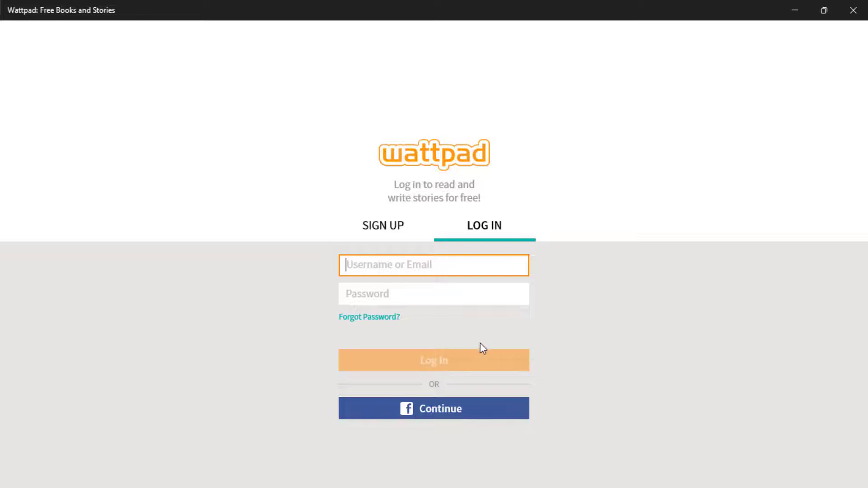
mouse_move(529, 380)
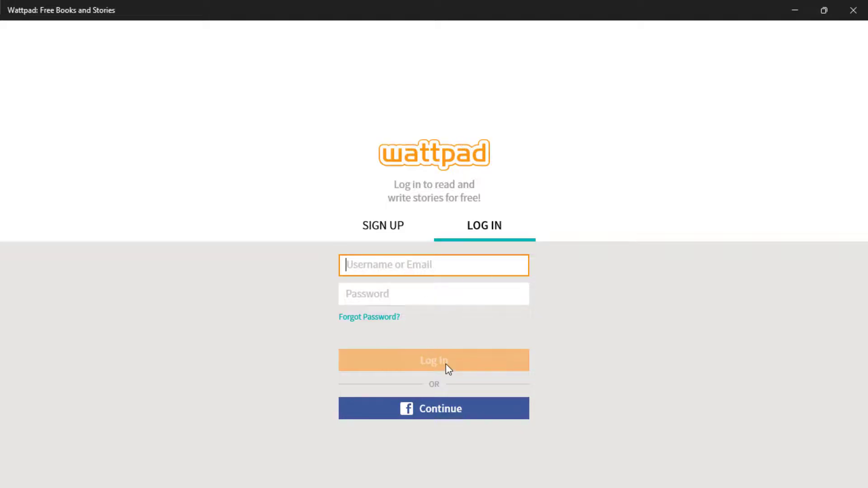
mouse_move(454, 364)
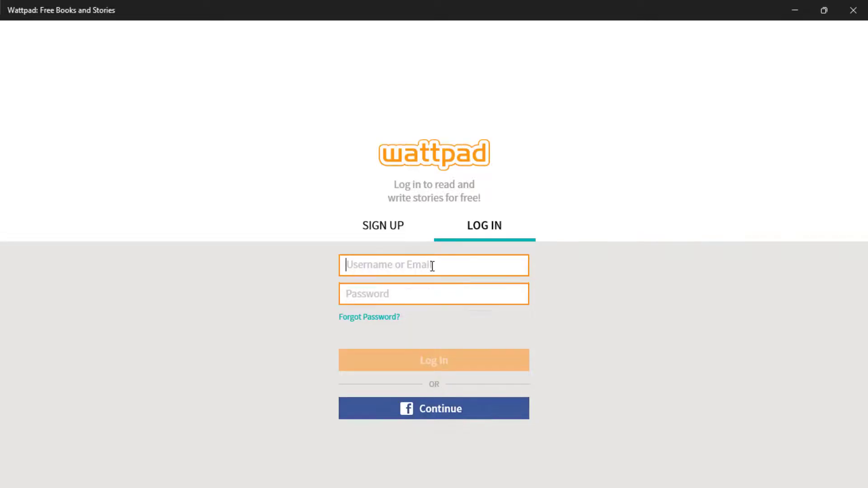
click(384, 226)
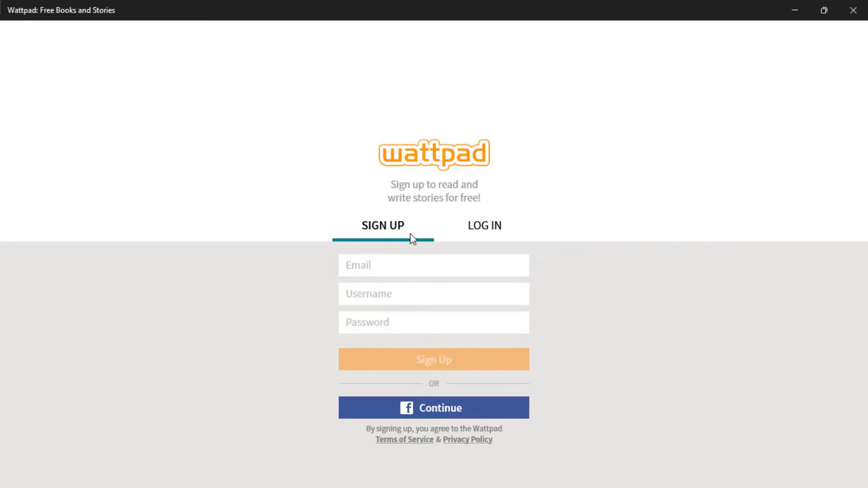